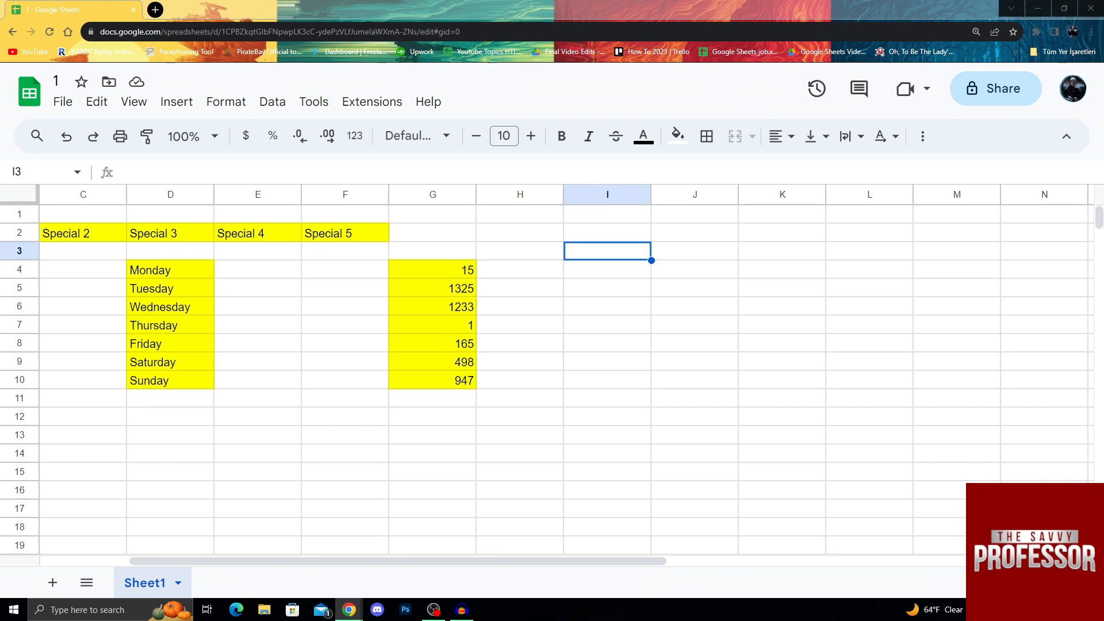
Select the weekday numbers in G4:G10 as the range to reformat.
{"action": "left_click", "coordinate": [608, 287]}
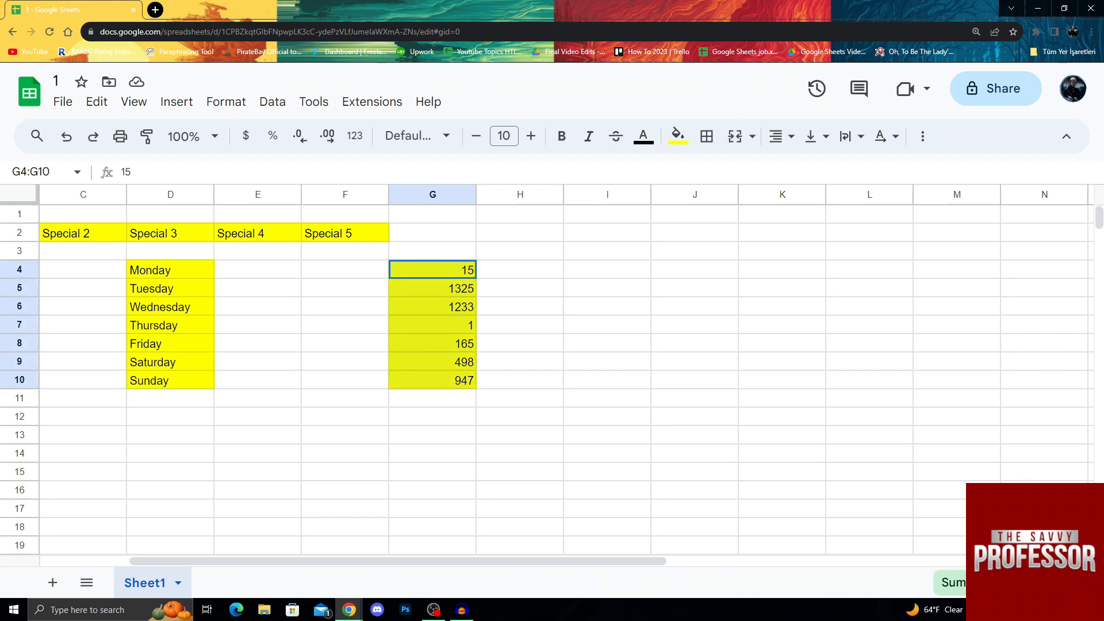
{"action": "left_click", "coordinate": [432, 269]}
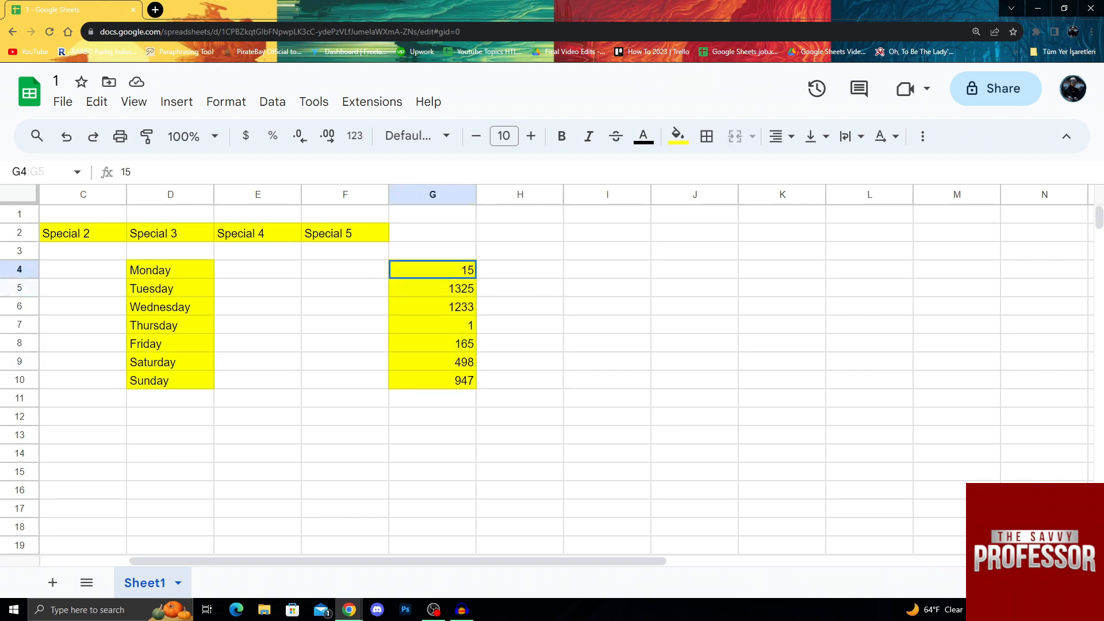
{"action": "left_click_drag", "start_coordinate": [433, 270], "coordinate": [433, 381]}
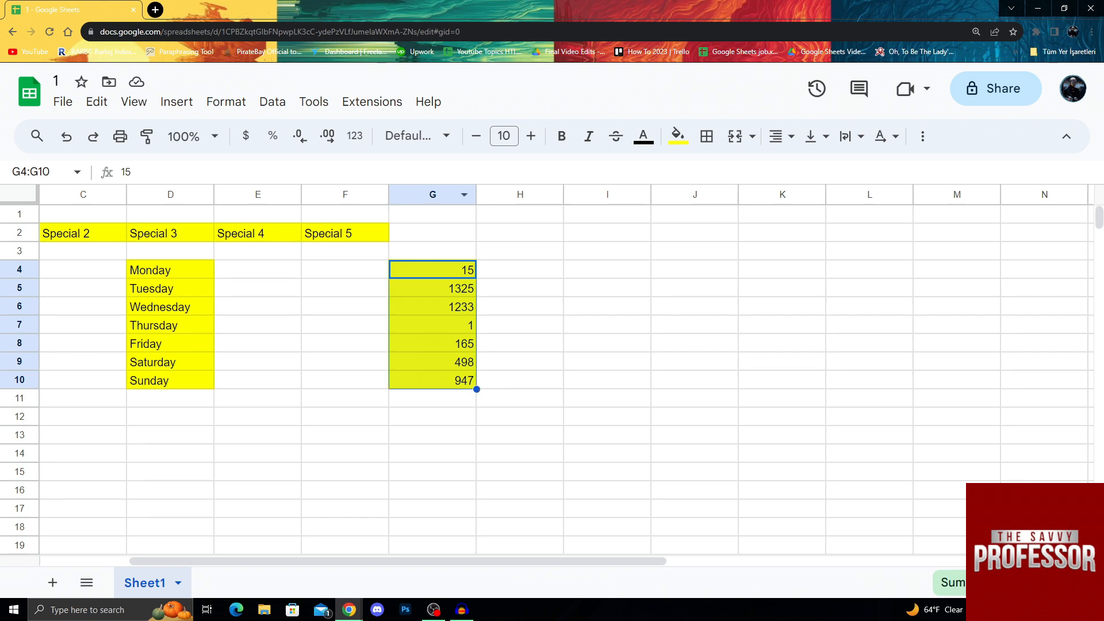
{"action": "left_click", "coordinate": [433, 195]}
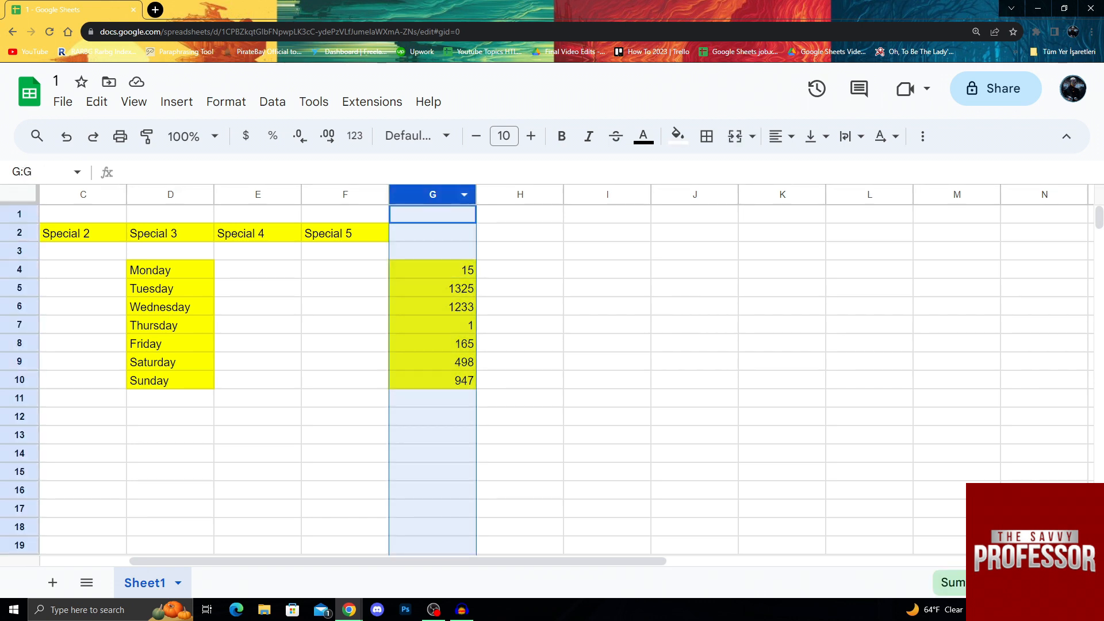
{"action": "left_click", "coordinate": [432, 269]}
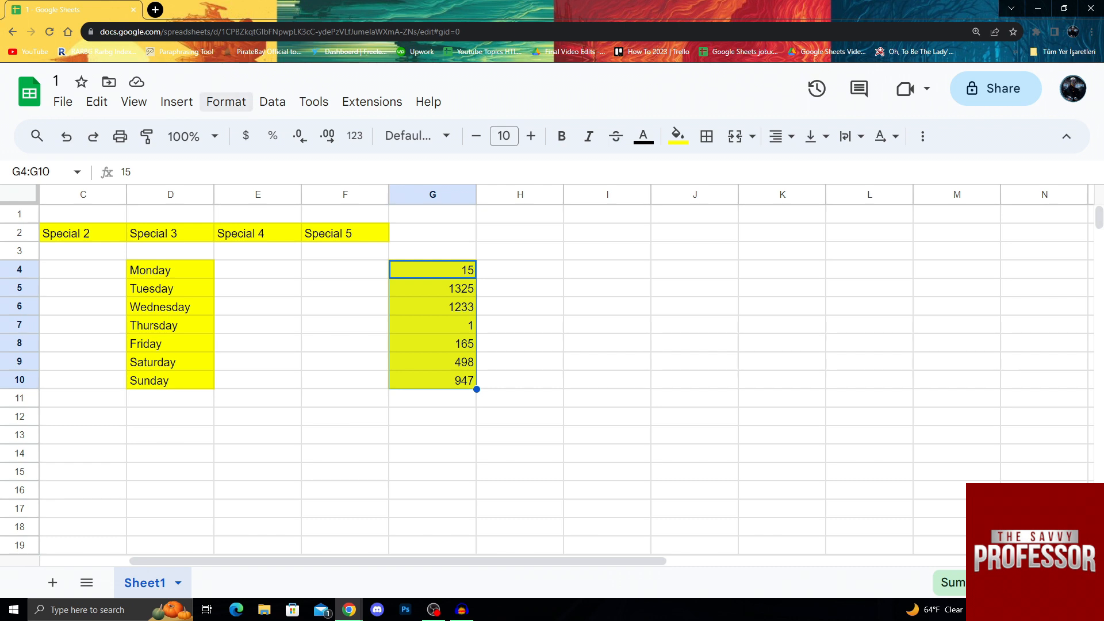
Reach the Custom number format dialog from the Format > Number submenu.
{"action": "left_click", "coordinate": [226, 101]}
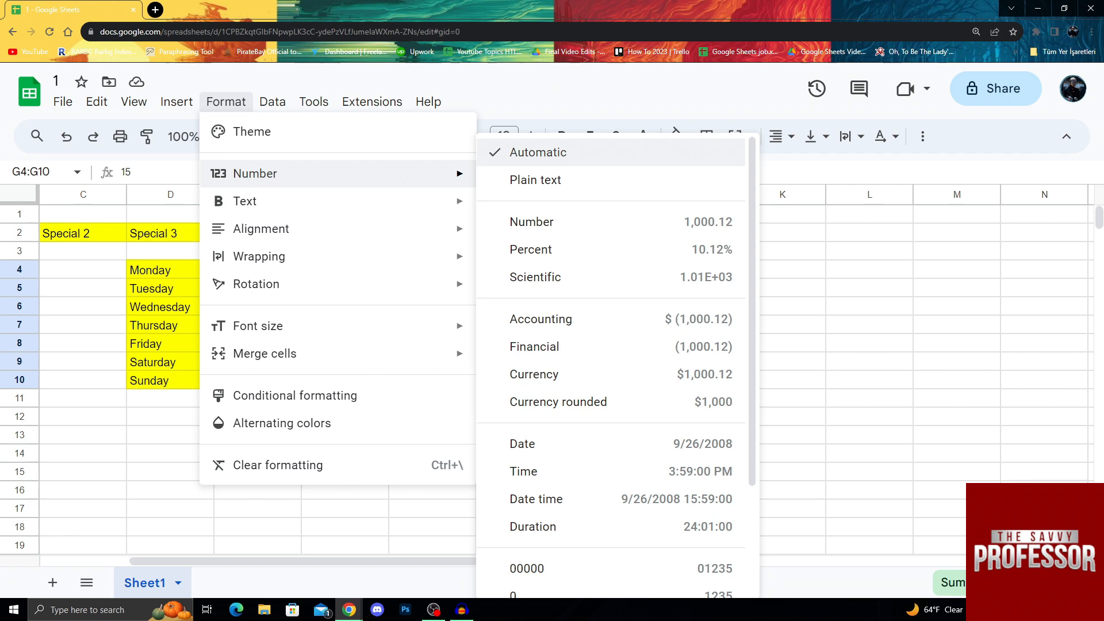
{"action": "scroll", "scroll_direction": "down", "scroll_amount": 3}
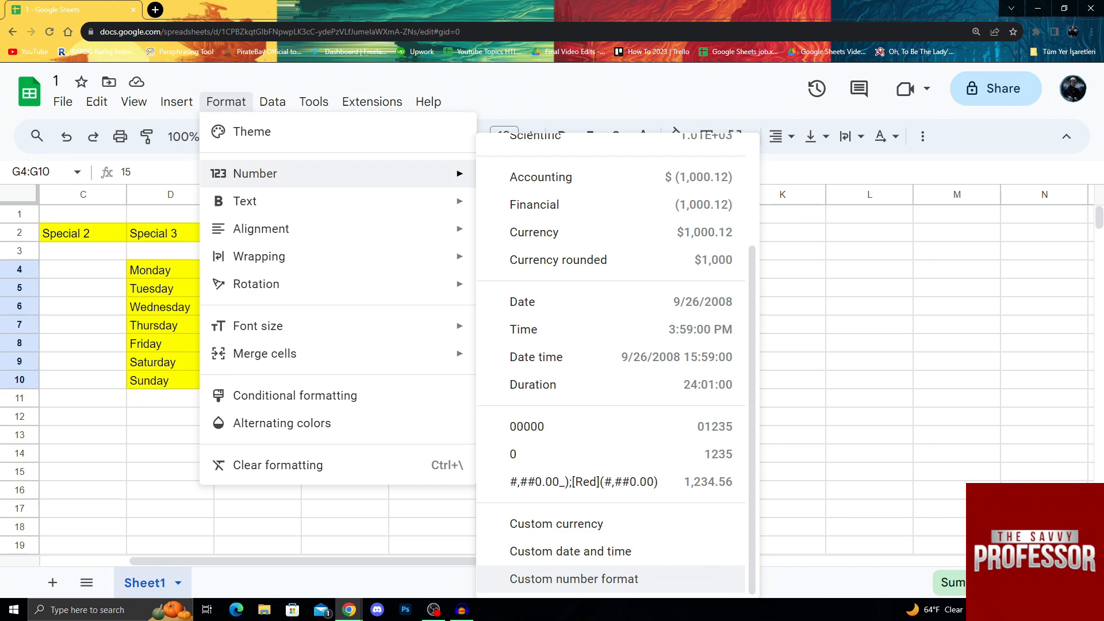
{"action": "left_click", "coordinate": [573, 578]}
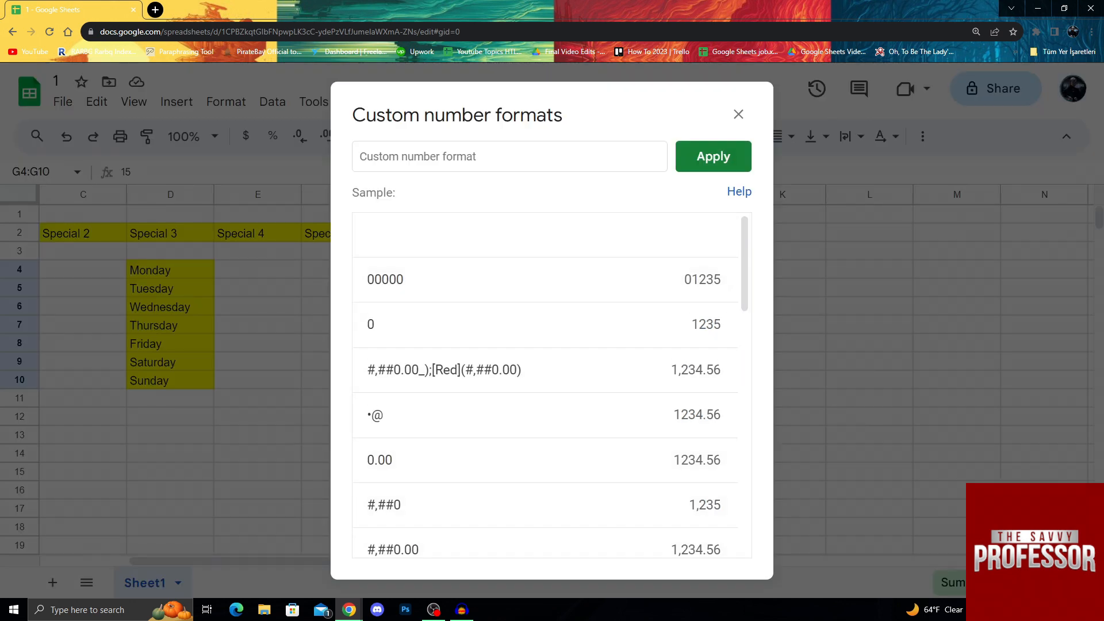
Enter the custom format code 00000 and apply it to the selected numbers.
{"action": "left_click", "coordinate": [509, 156]}
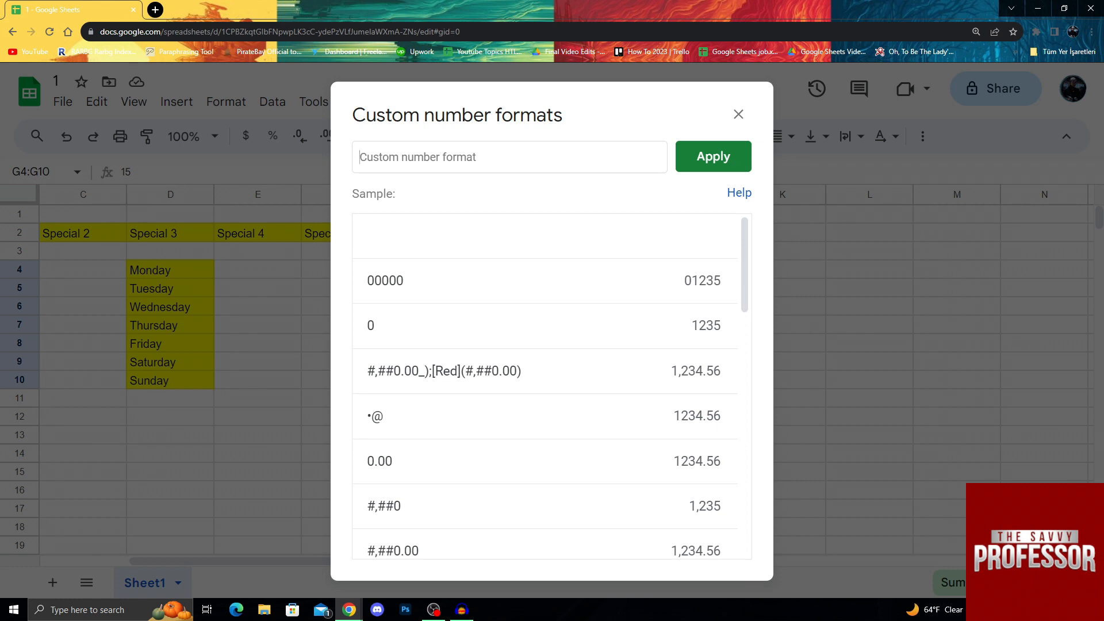
{"action": "type", "text": "00000"}
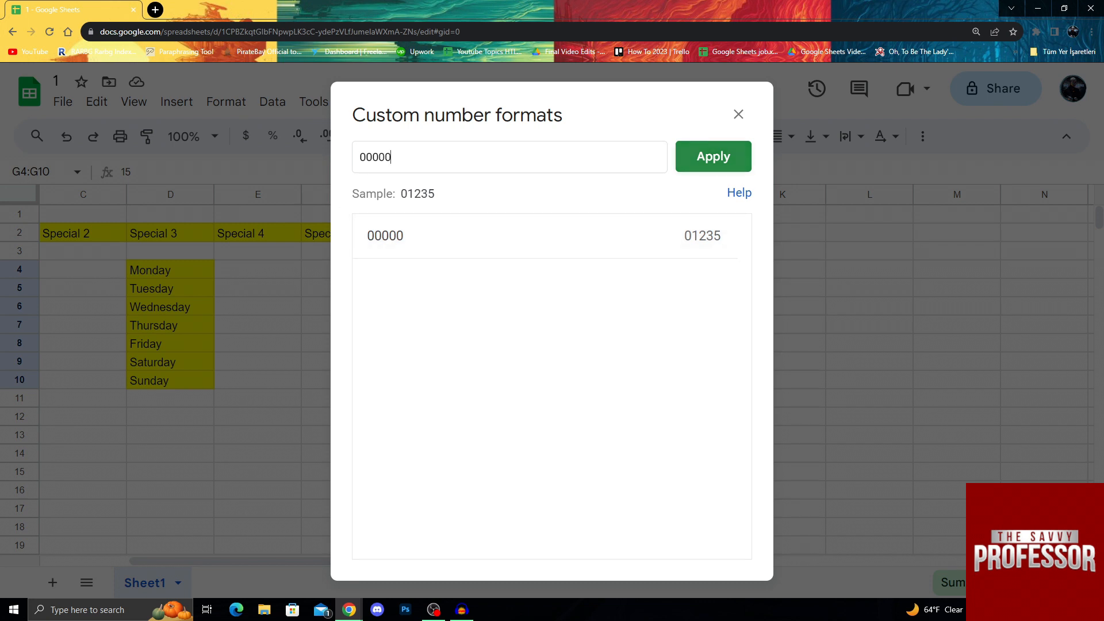
{"action": "left_click", "coordinate": [712, 156]}
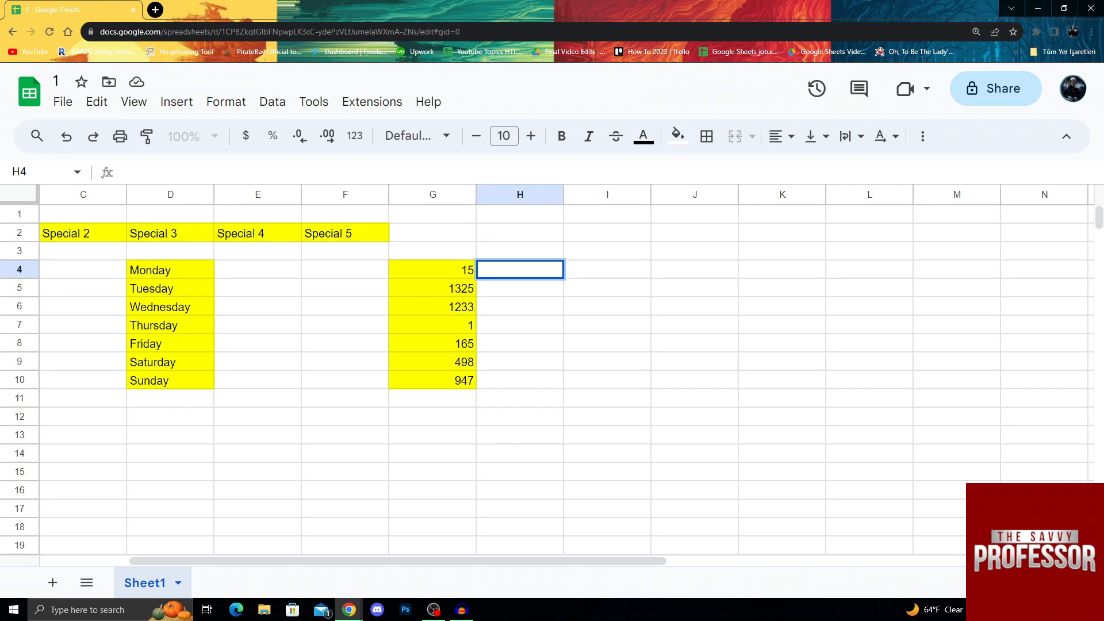
Compose =TEXT(G4,"00000") in H4 to zero-pad G4's value to five digits.
{"action": "type", "text": "="}
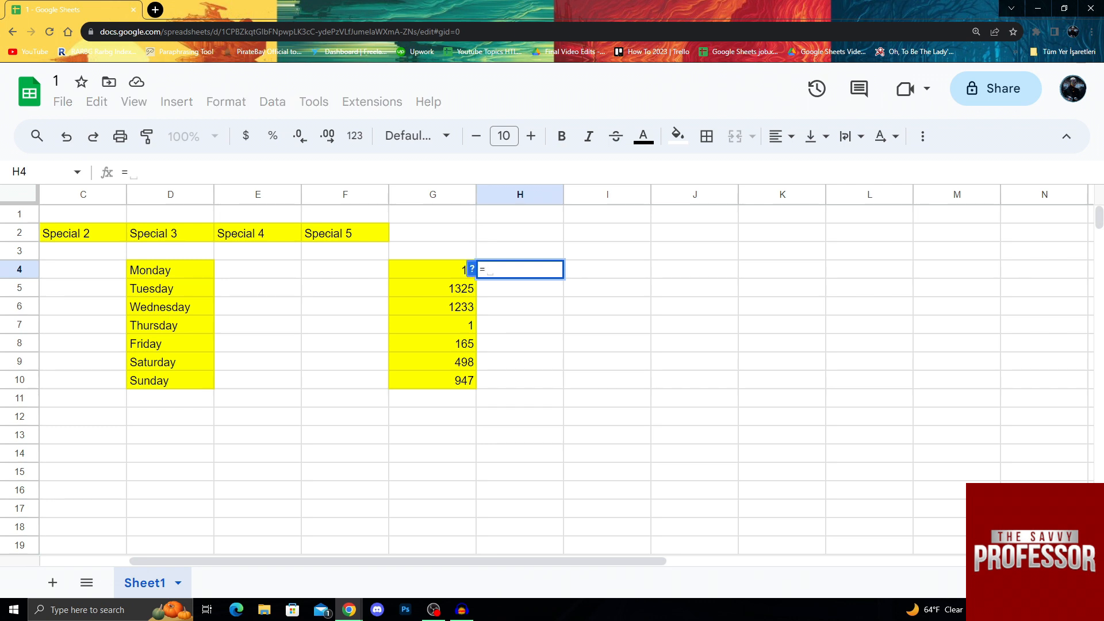
{"action": "type", "text": "TEXT("}
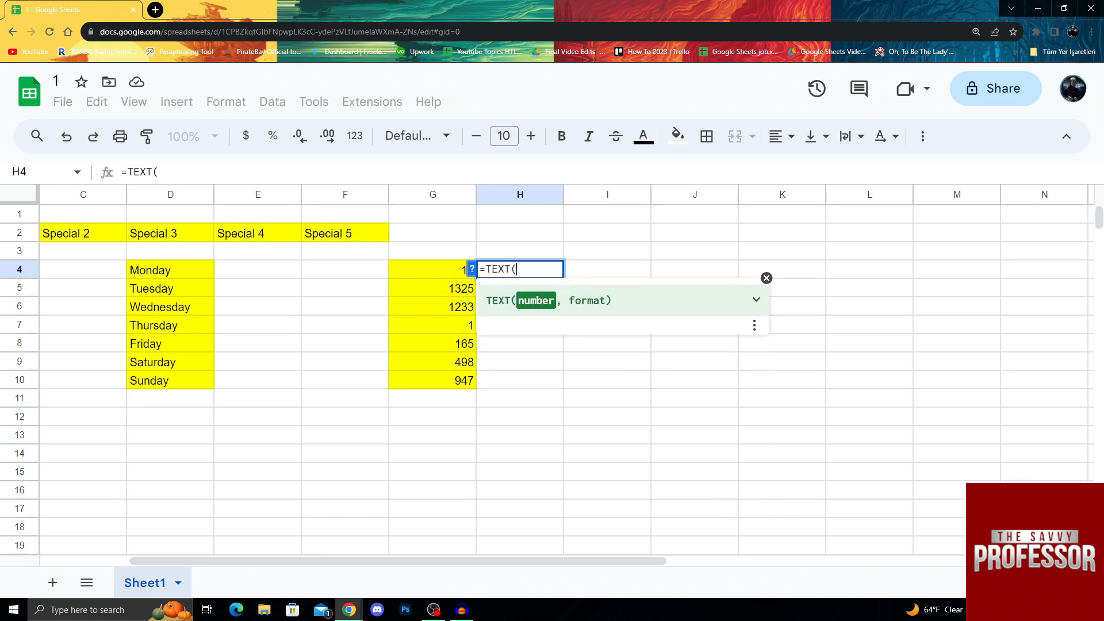
{"action": "left_click", "coordinate": [475, 135]}
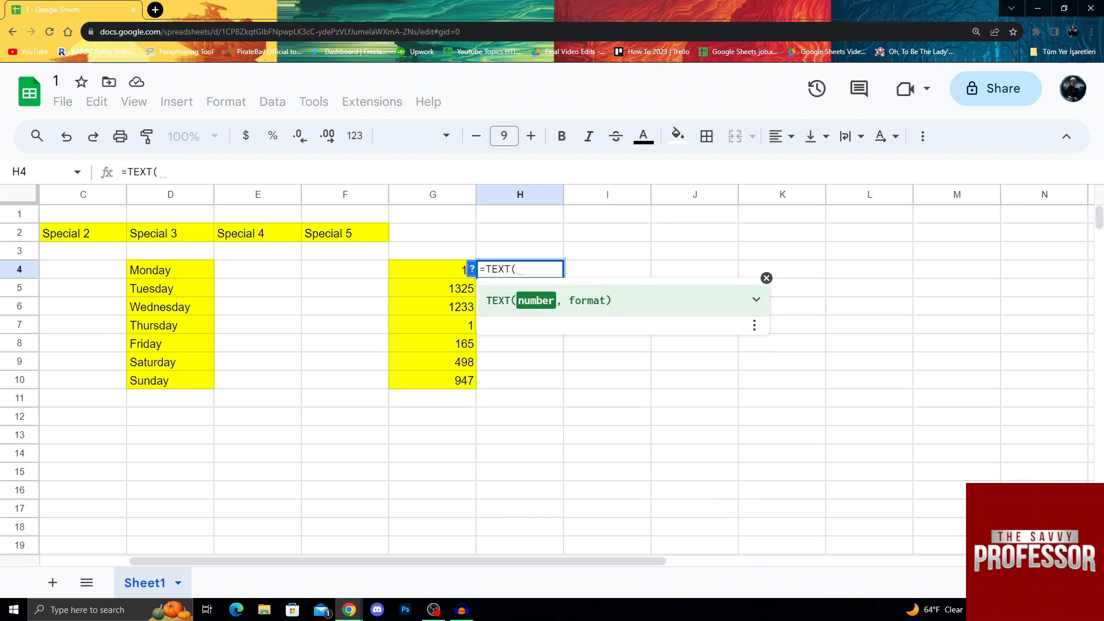
{"action": "left_click", "coordinate": [433, 269]}
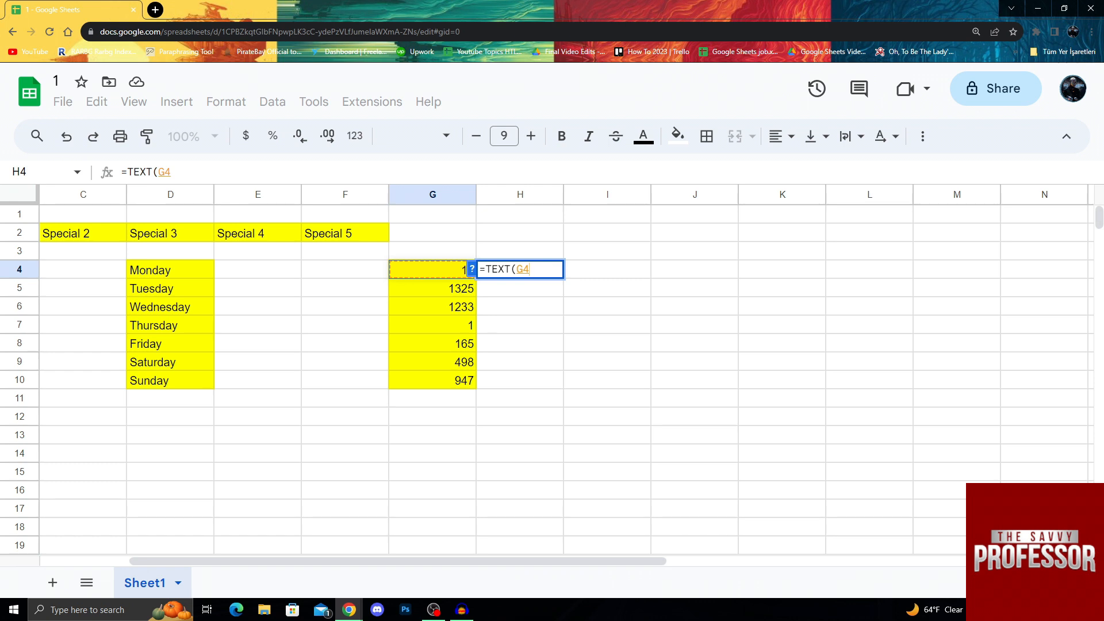
{"action": "type", "text": ",("}
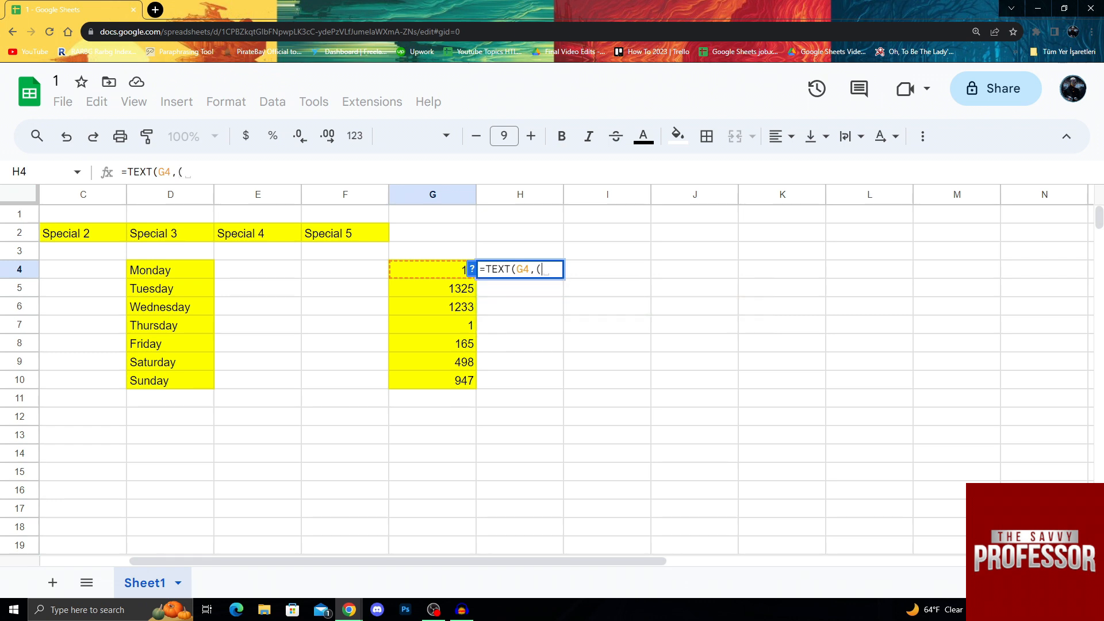
{"action": "type", "text": "000"}
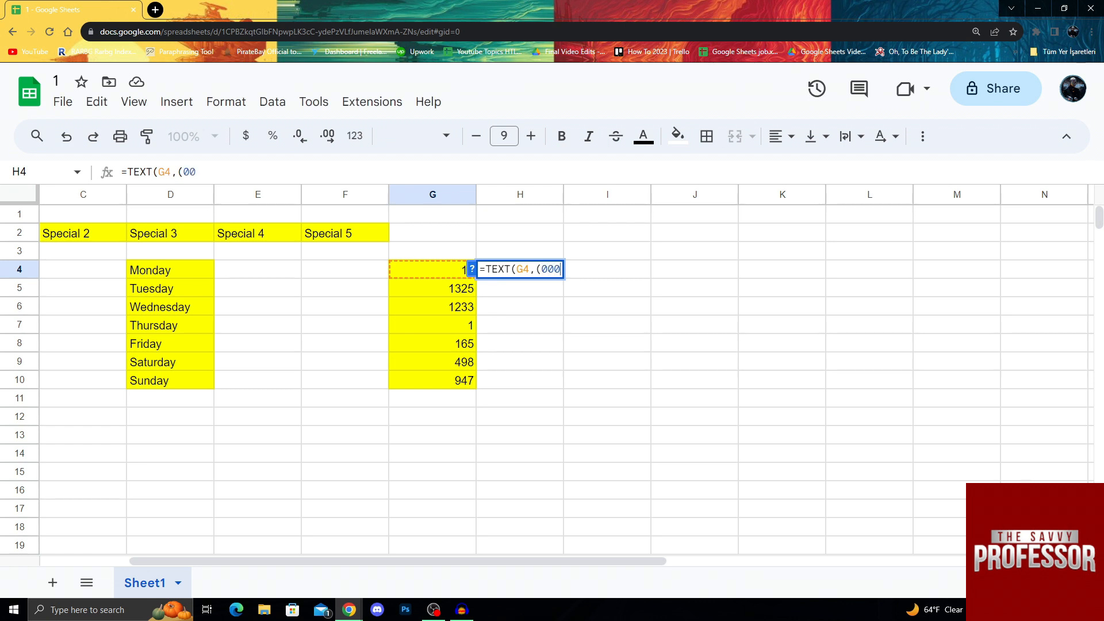
{"action": "type", "text": "00)"}
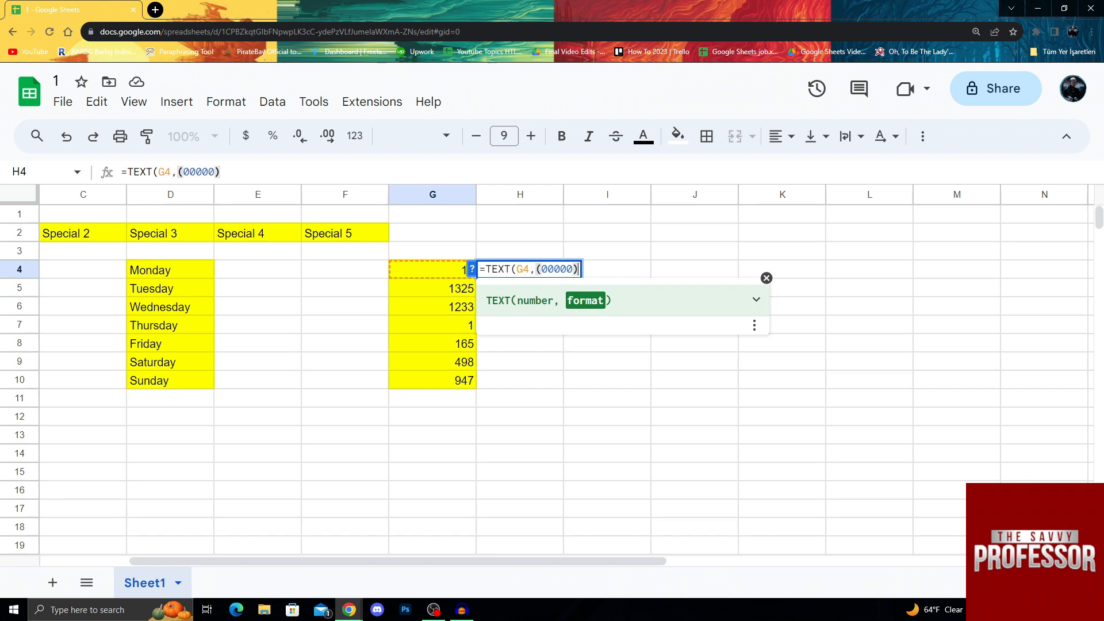
{"action": "type", "text": "\""}
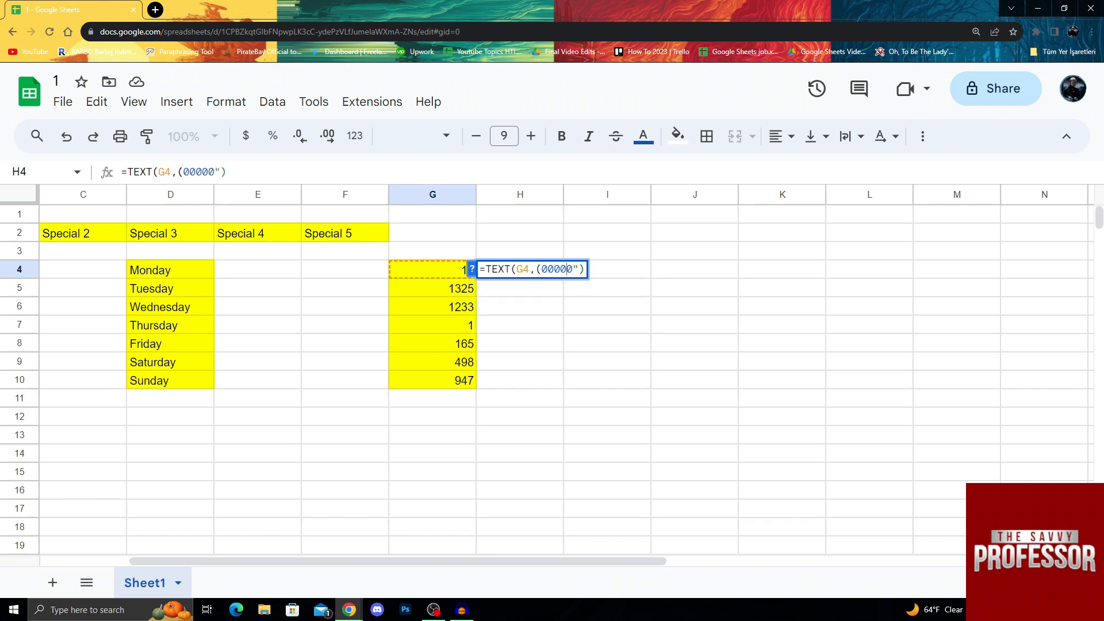
{"action": "type", "text": "\""}
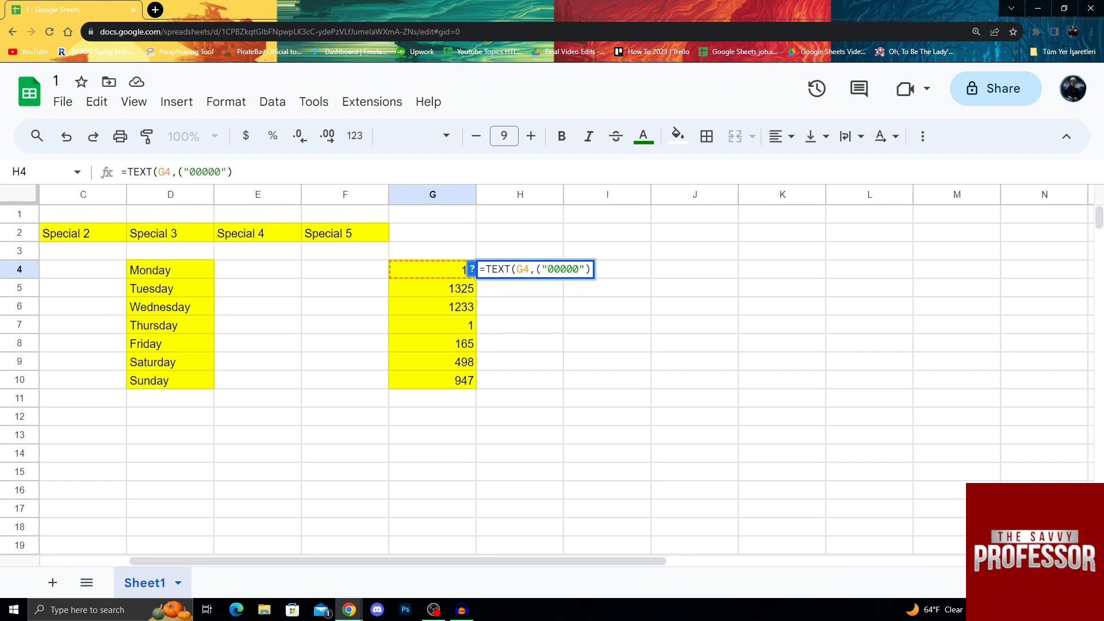
Commit the formula so H4 shows 00015 and dismiss the suggested autofill.
{"action": "key", "text": "enter"}
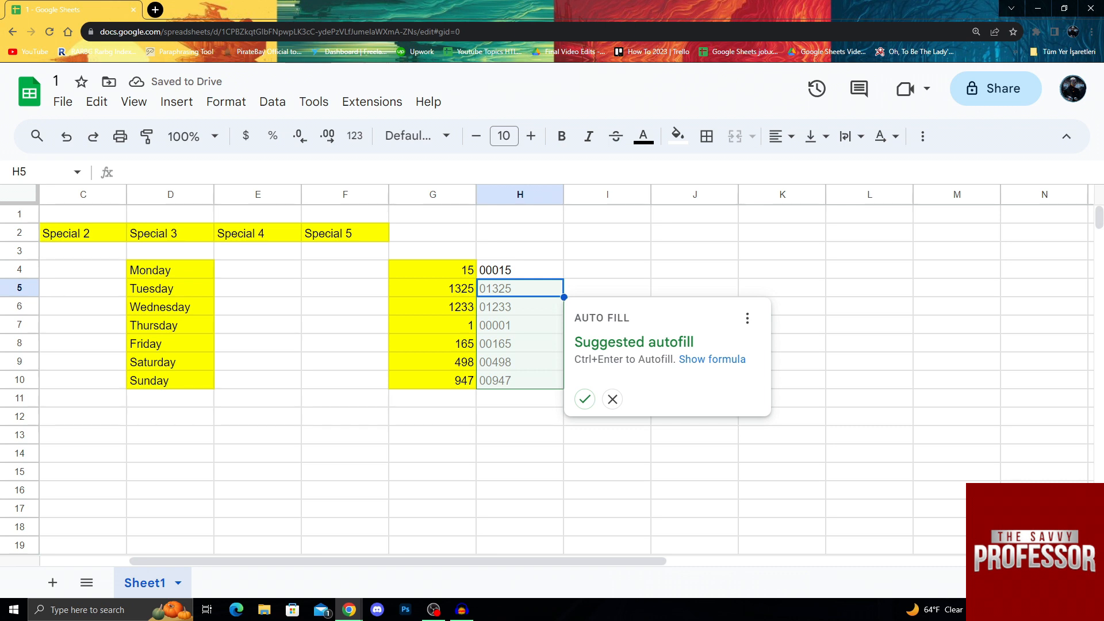
{"action": "mouse_move", "coordinate": [610, 399]}
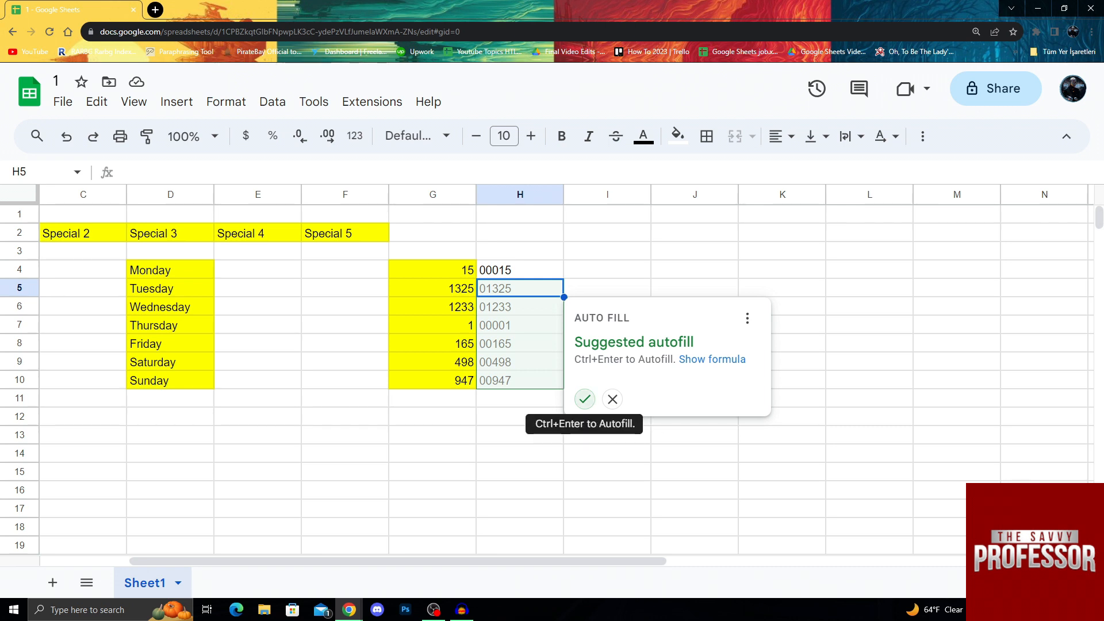
{"action": "mouse_move", "coordinate": [611, 399]}
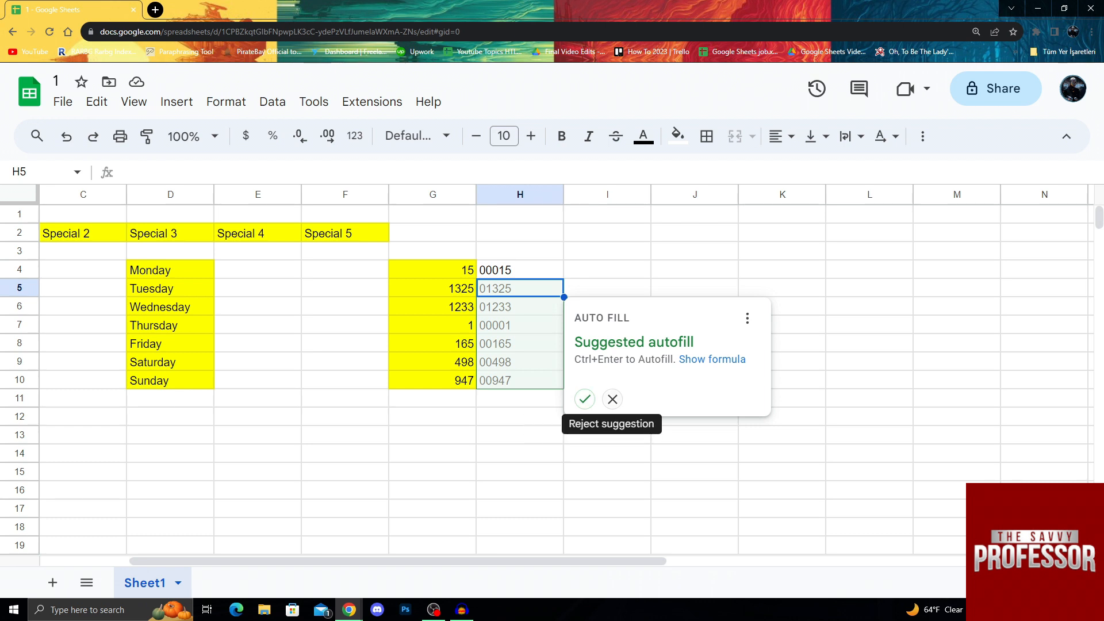
{"action": "left_click", "coordinate": [610, 399]}
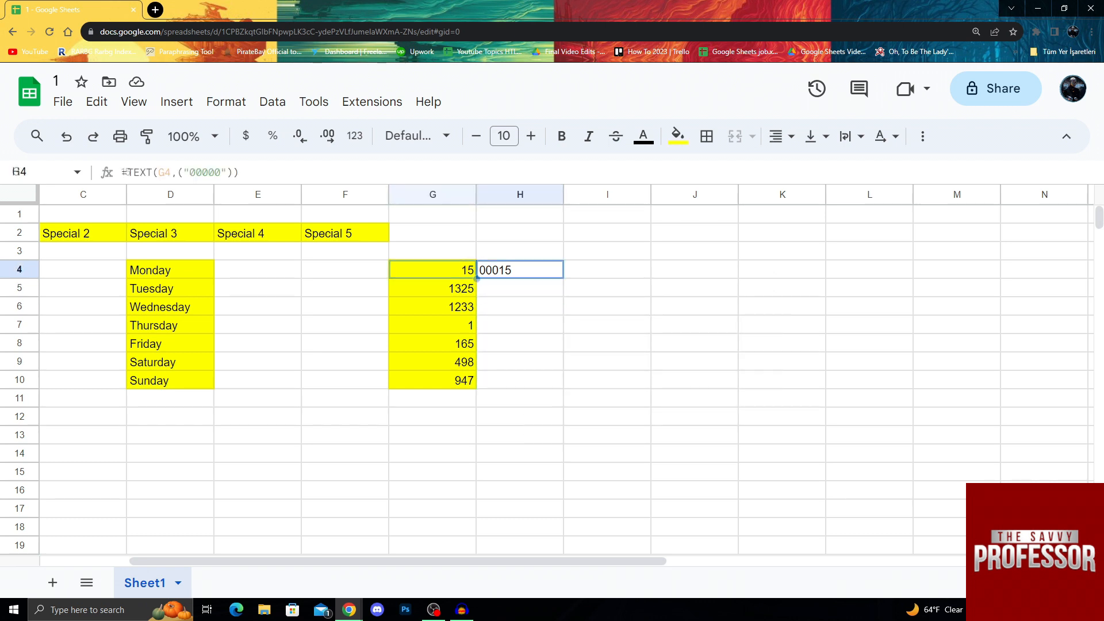